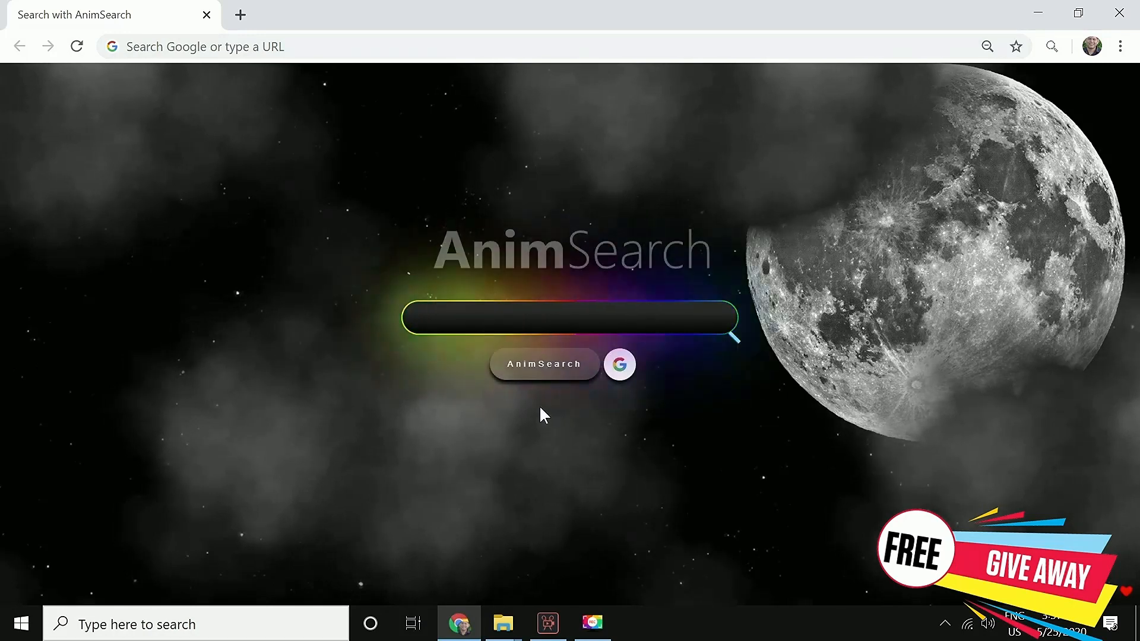
Search AnimSearch for 'martin', then bring up the Windows Start menu
type("martin")
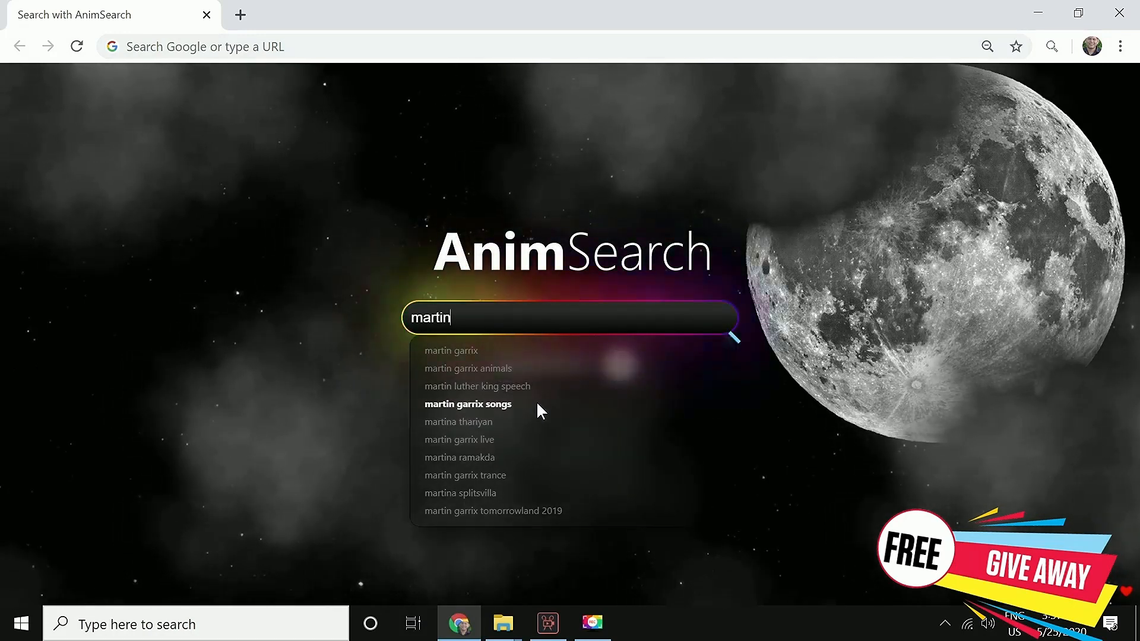
left_click(25, 622)
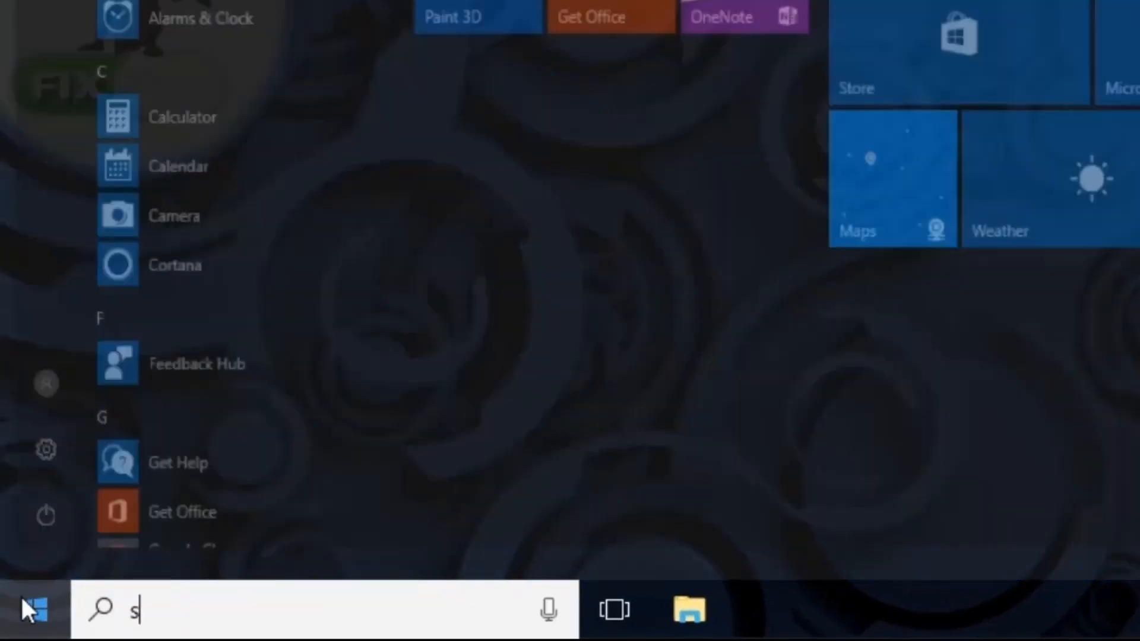
Find Services via Start search and bring up Background Intelligent Transfer Service properties
type("erv")
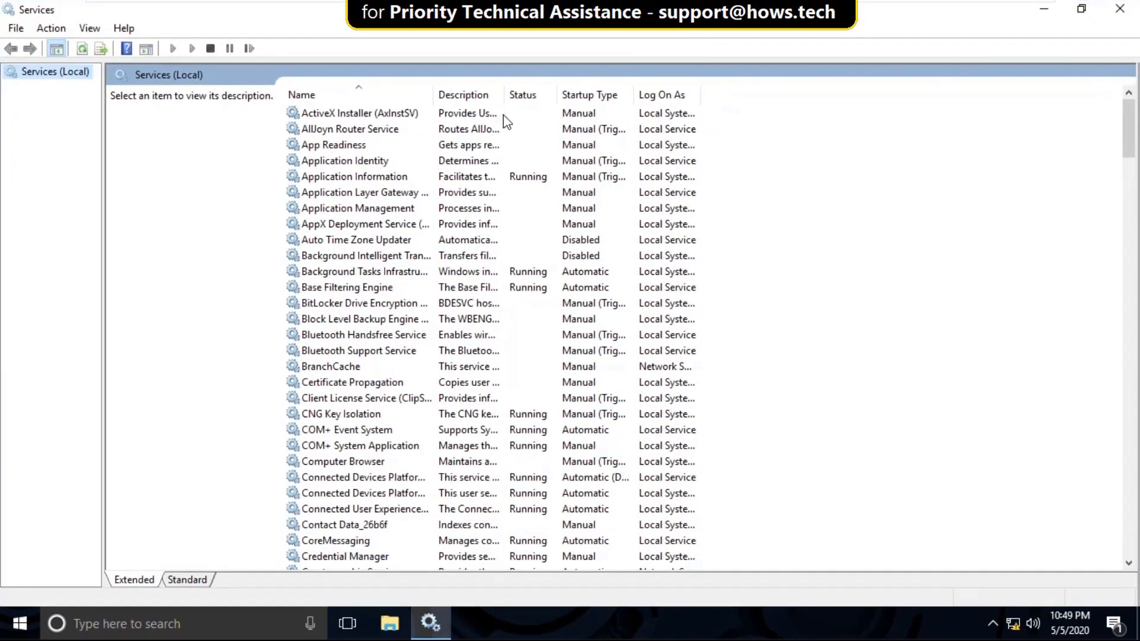
left_click(364, 256)
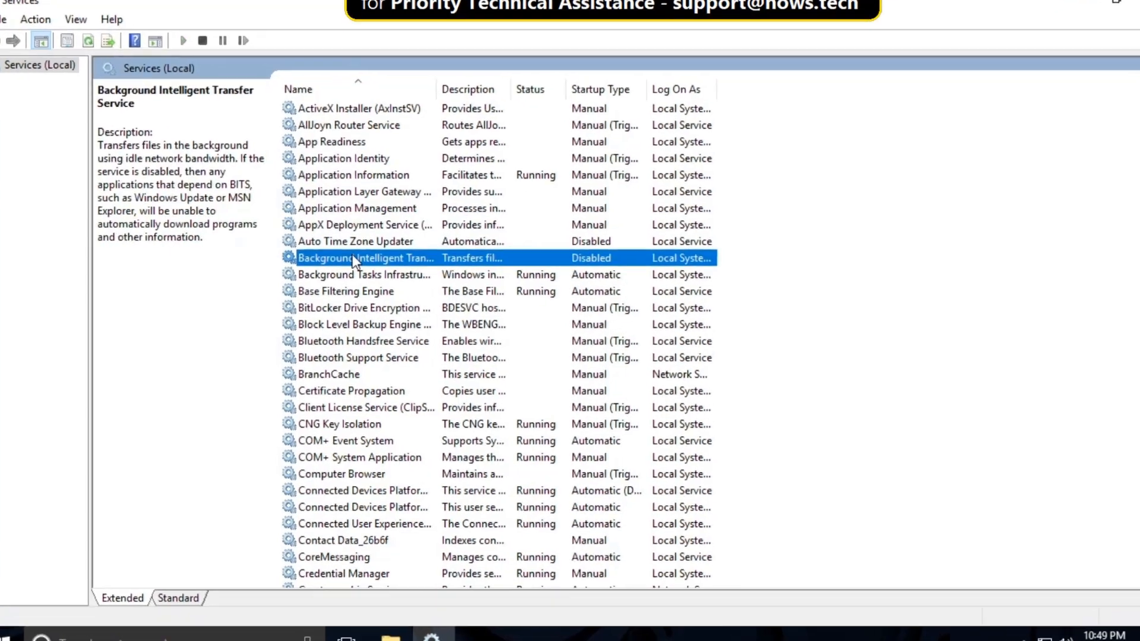
right_click(357, 259)
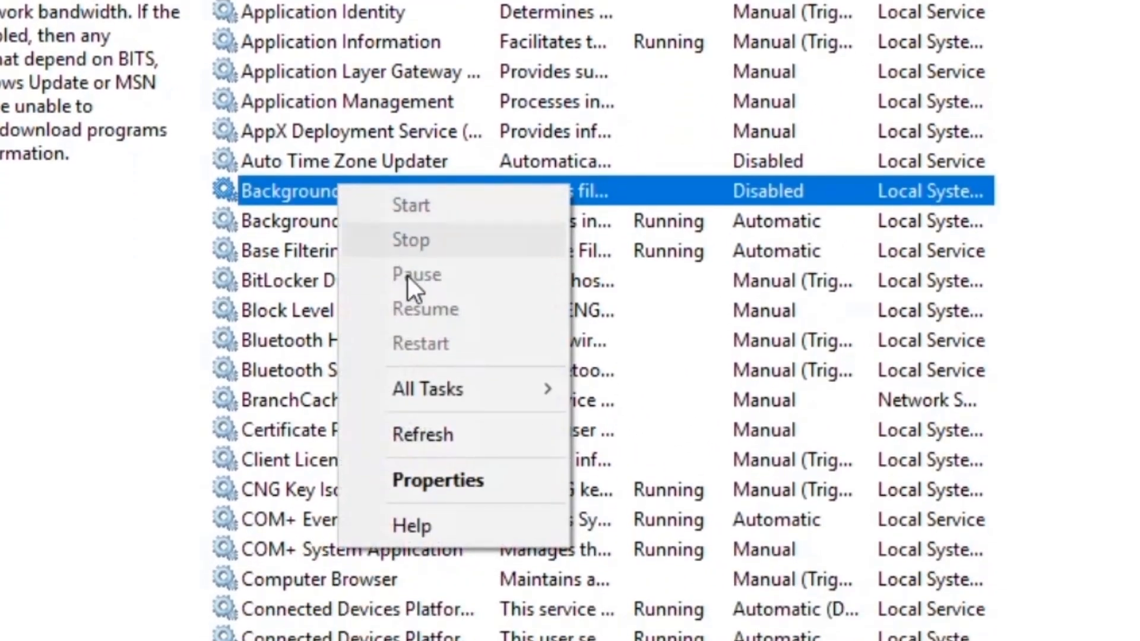
left_click(437, 480)
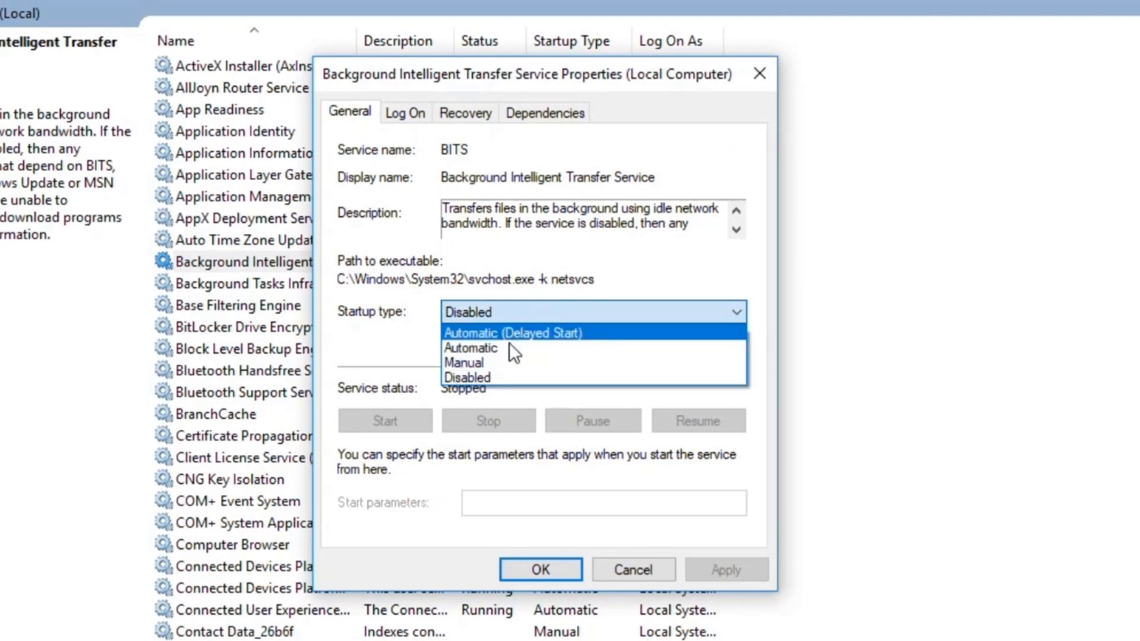
Set the transfer service's startup type to Automatic, start it, and confirm with OK
left_click(471, 348)
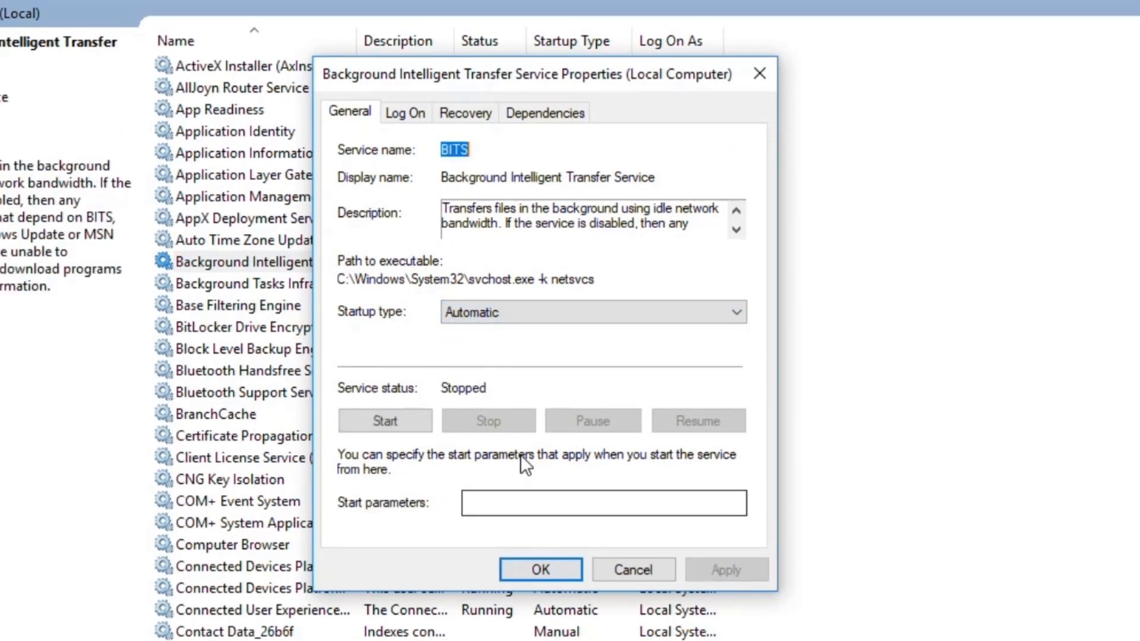
left_click(385, 420)
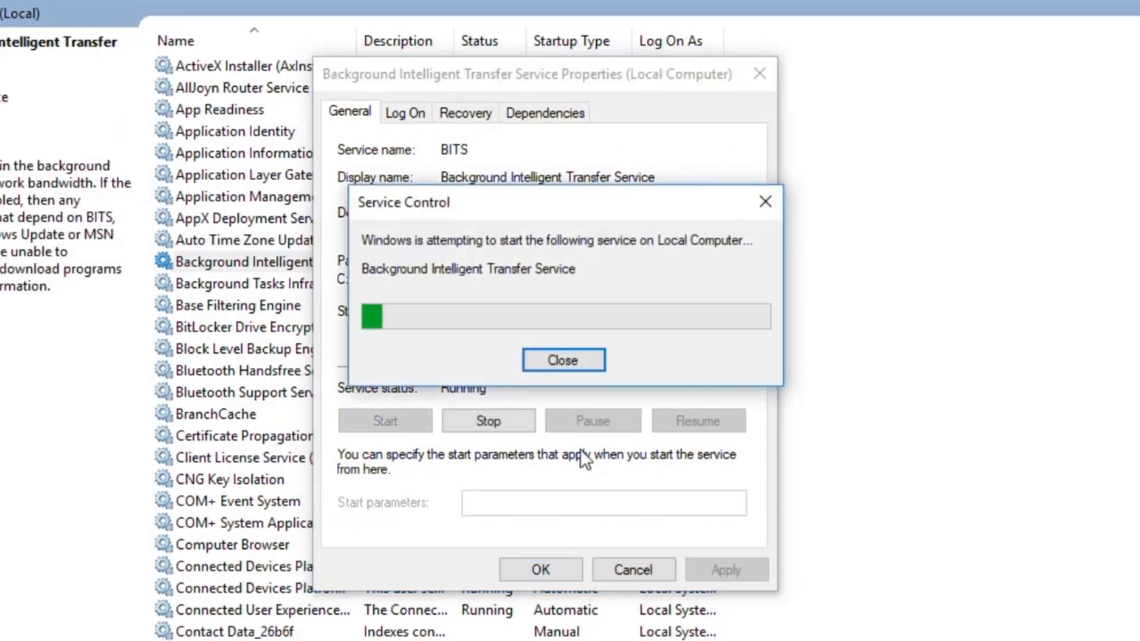
left_click(563, 360)
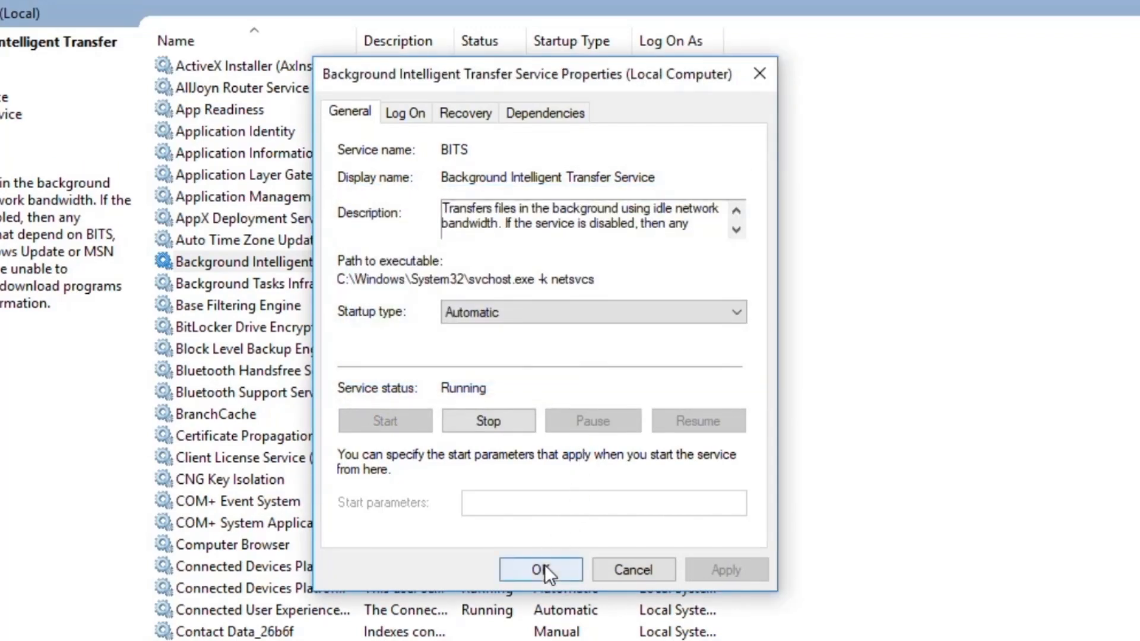
left_click(540, 570)
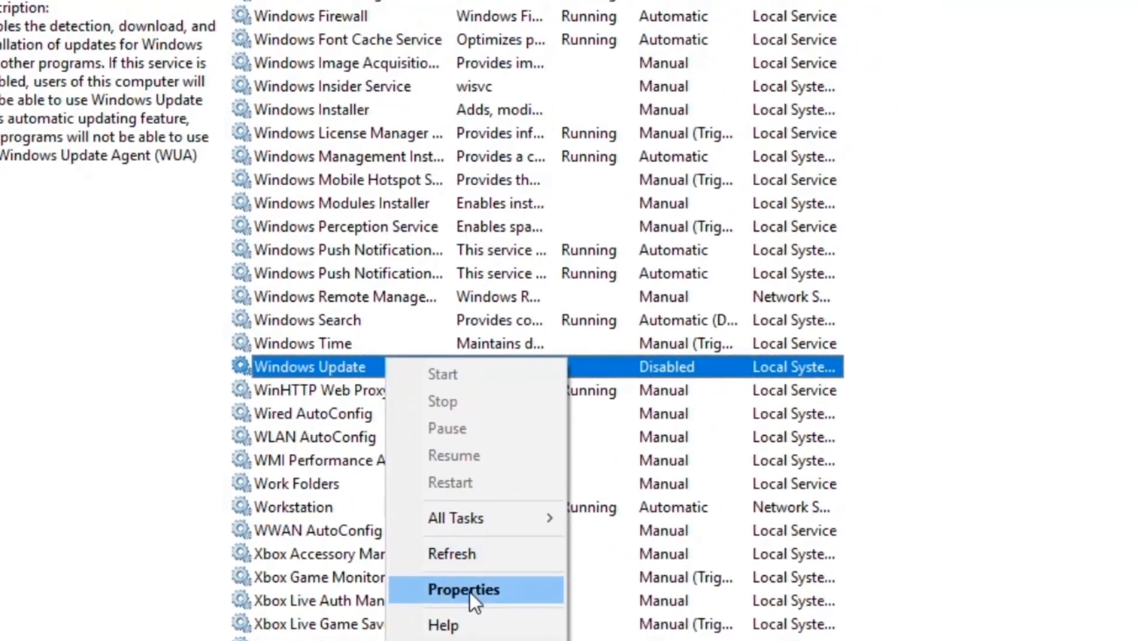
Set Windows Update to Automatic startup, start it, confirm, and close Services
left_click(464, 589)
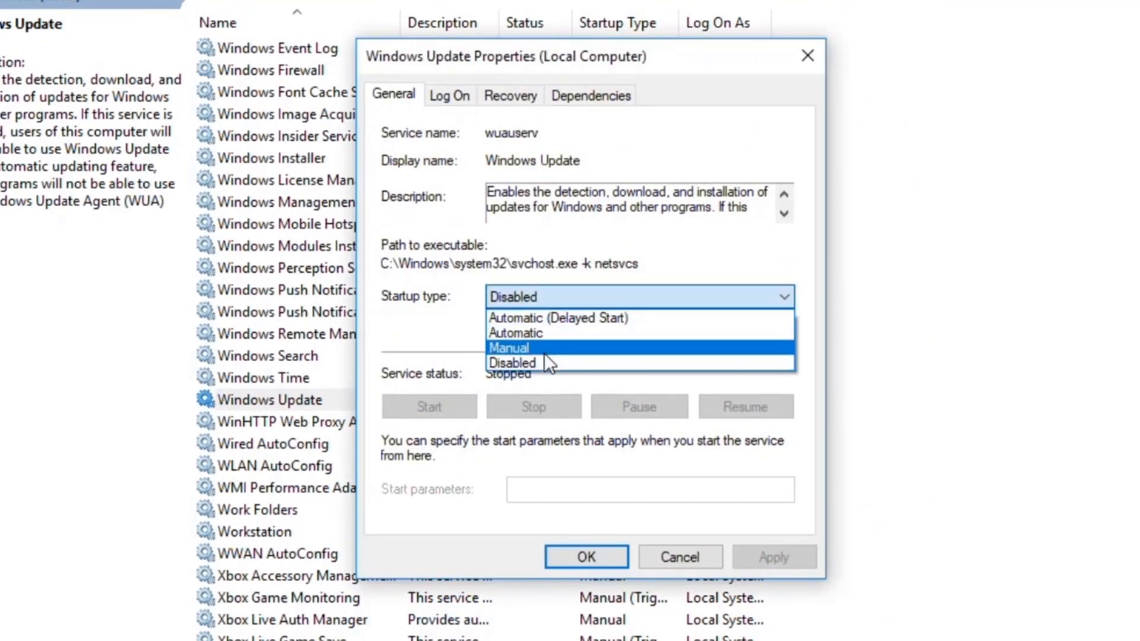
left_click(516, 333)
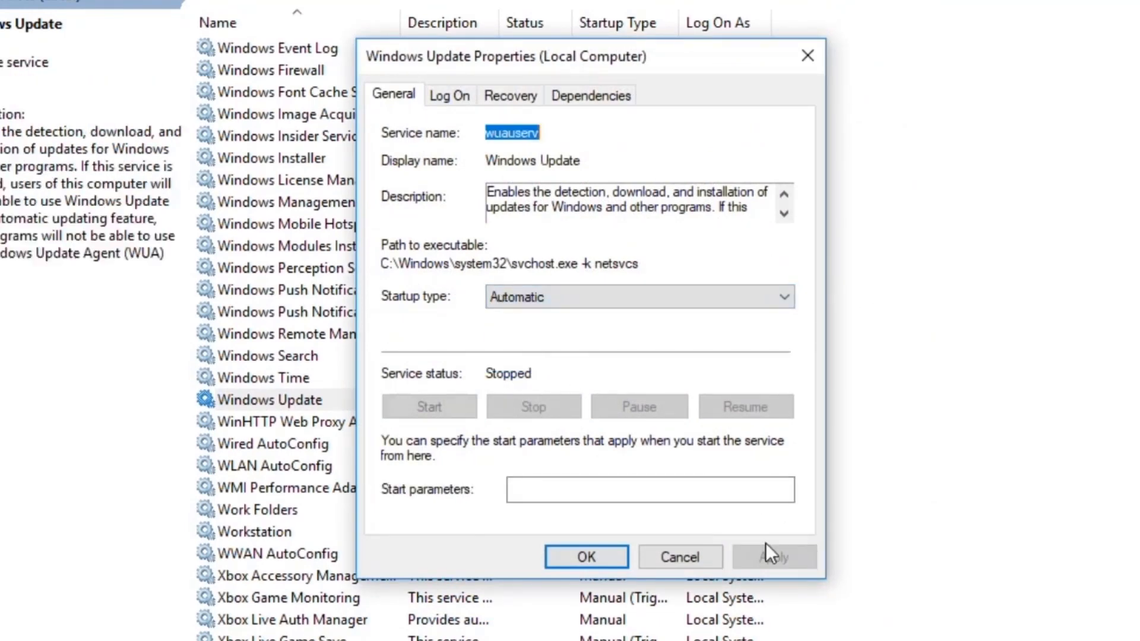
left_click(429, 406)
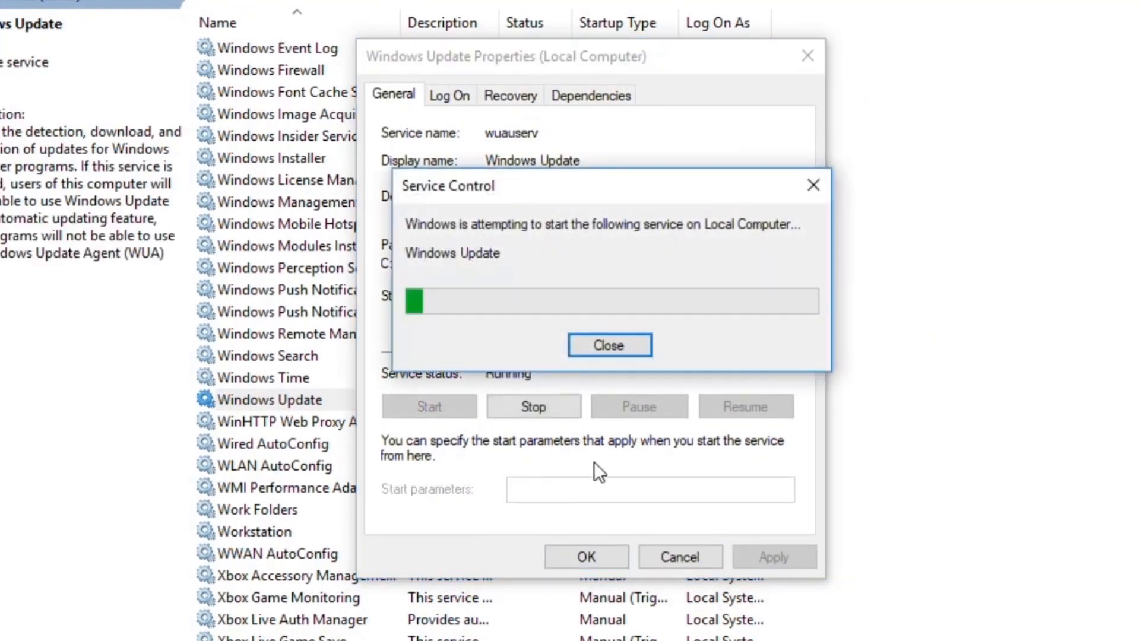
left_click(609, 344)
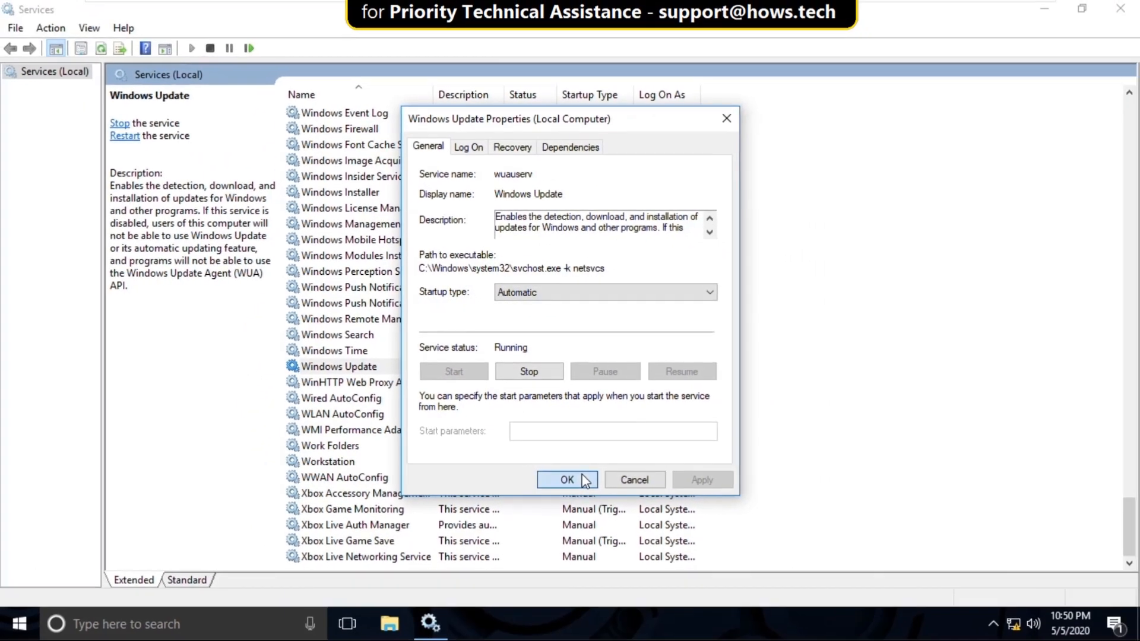
left_click(567, 479)
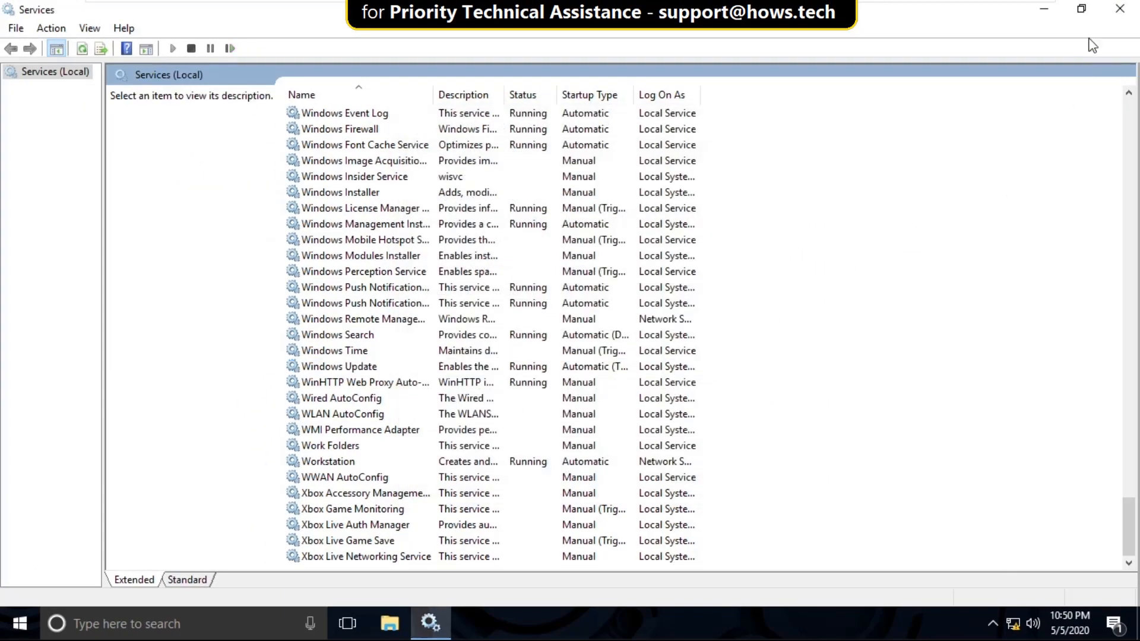
left_click(1119, 7)
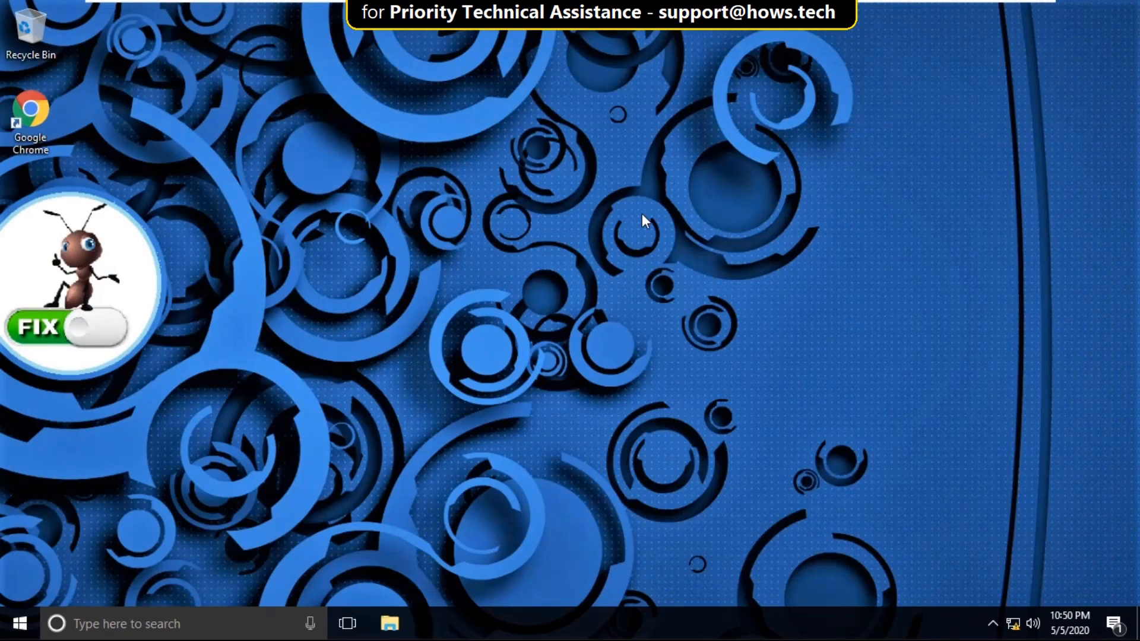
From Start, reach Windows Settings and the Store app's Advanced options
left_click(22, 622)
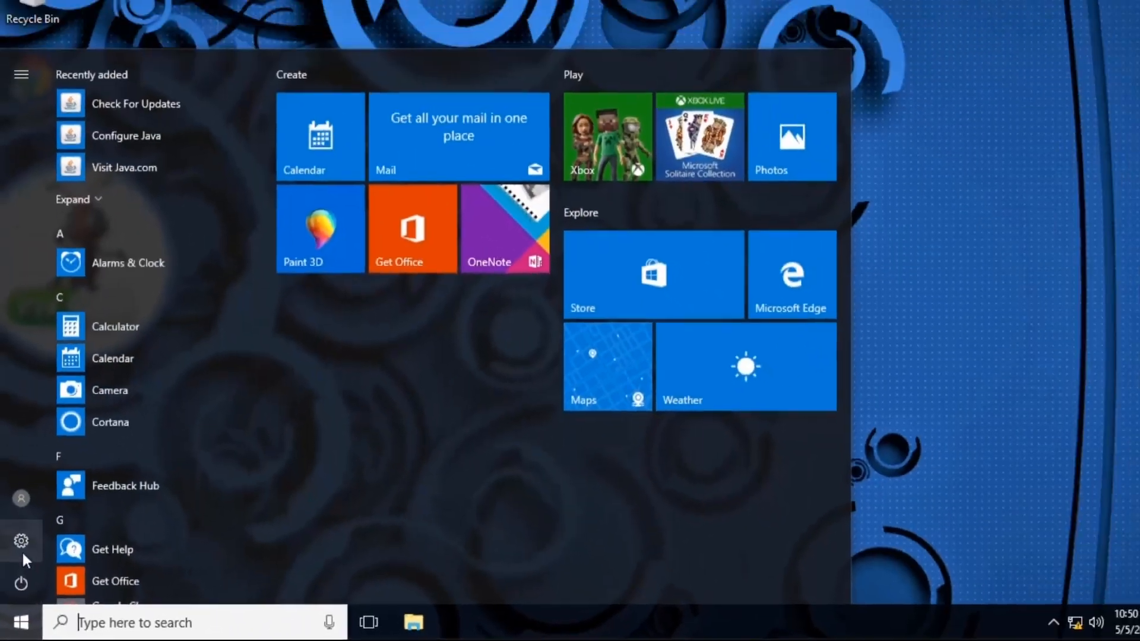
left_click(19, 539)
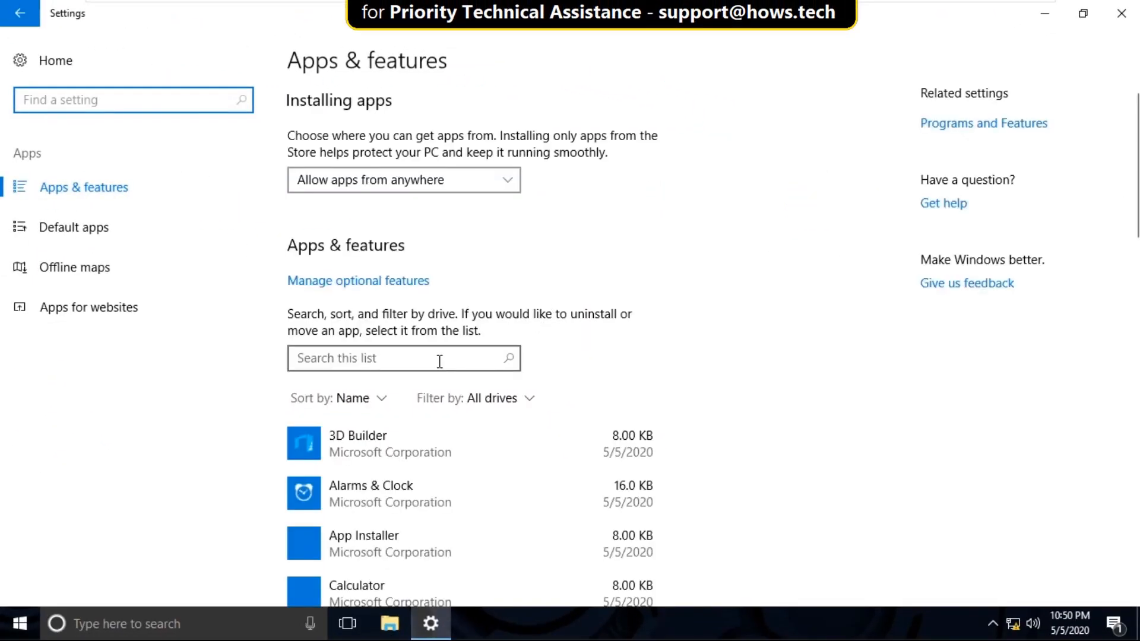
type("sto")
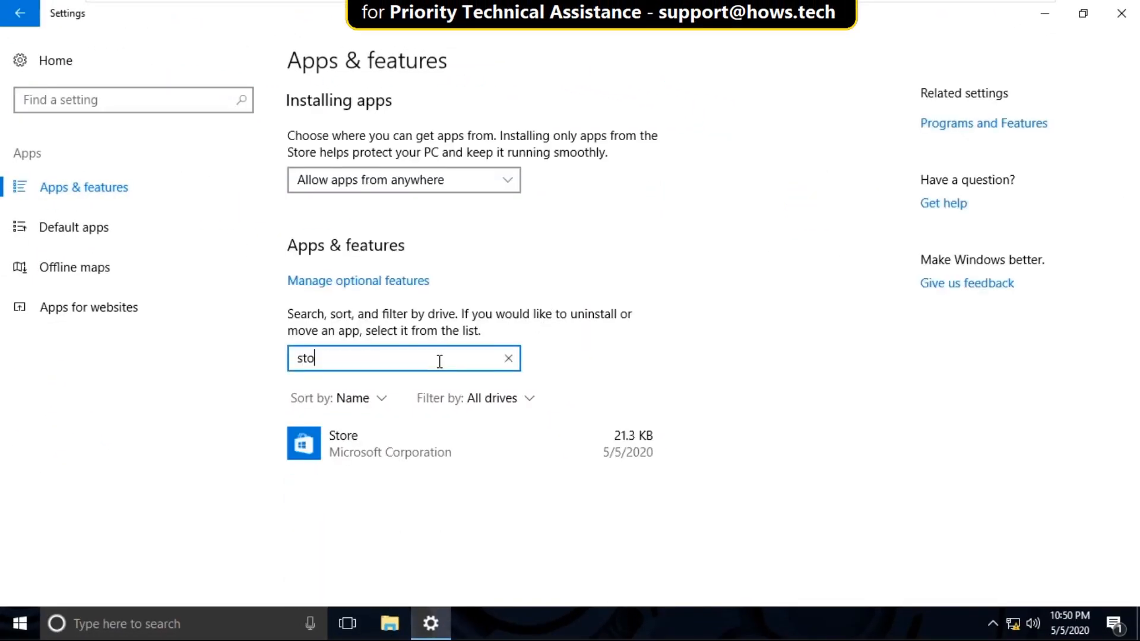
left_click(359, 444)
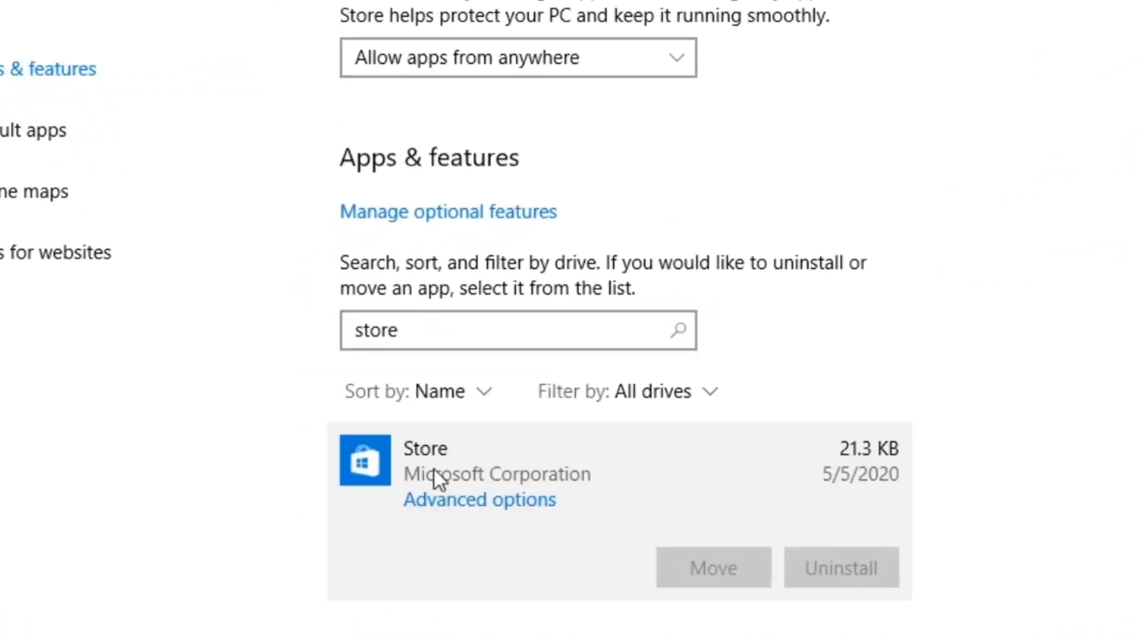
left_click(480, 500)
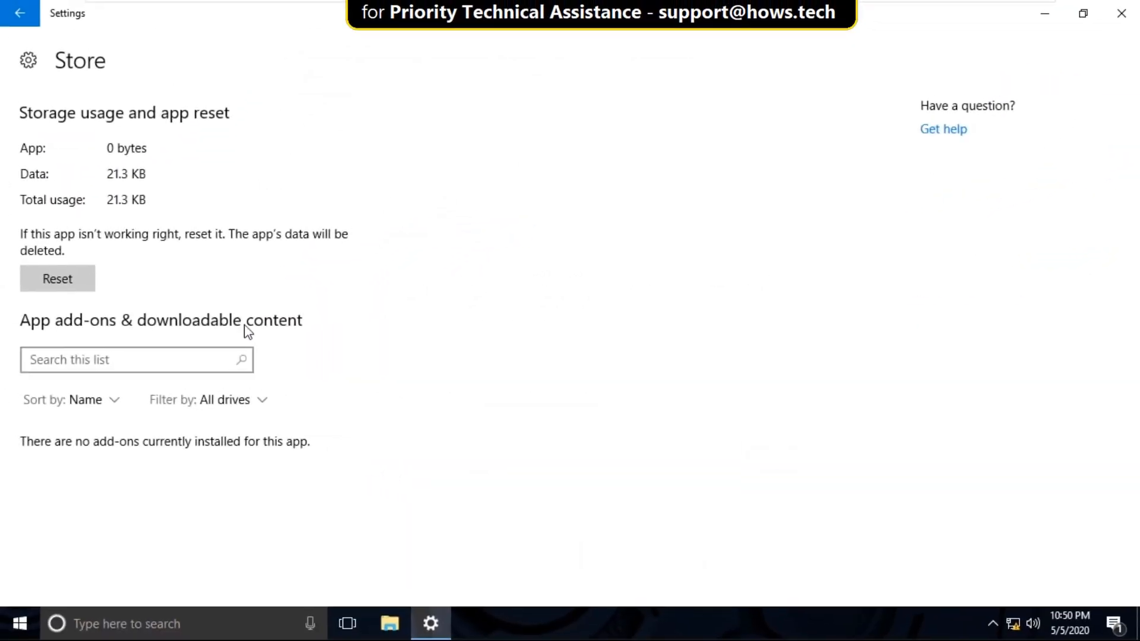
Reset the Store app, confirming permanent deletion of its data
left_click(57, 278)
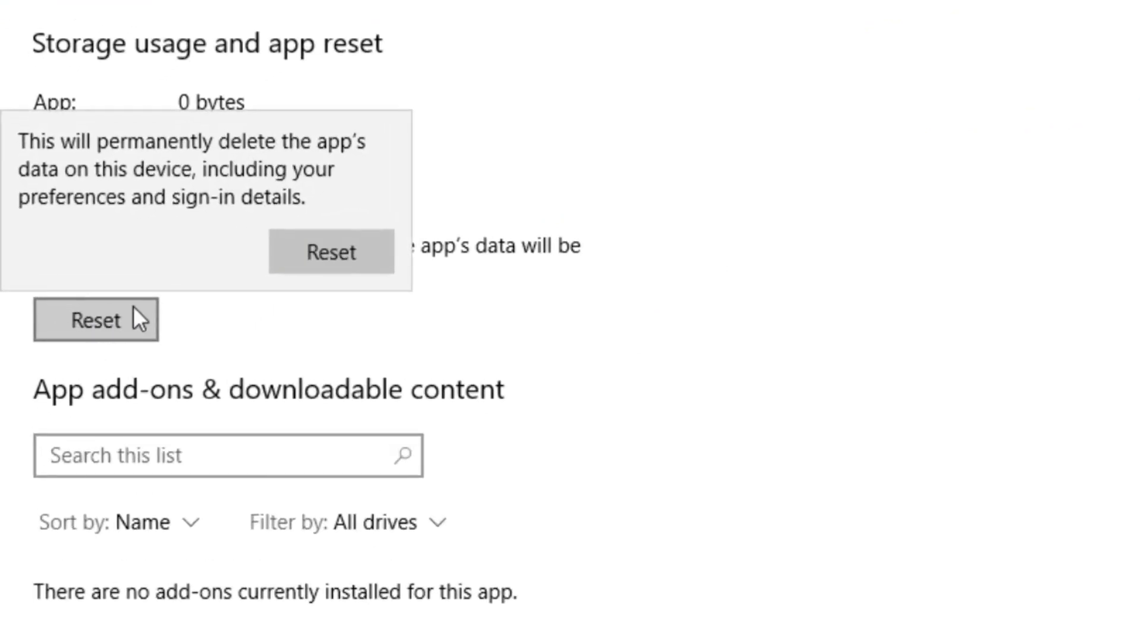
left_click(330, 252)
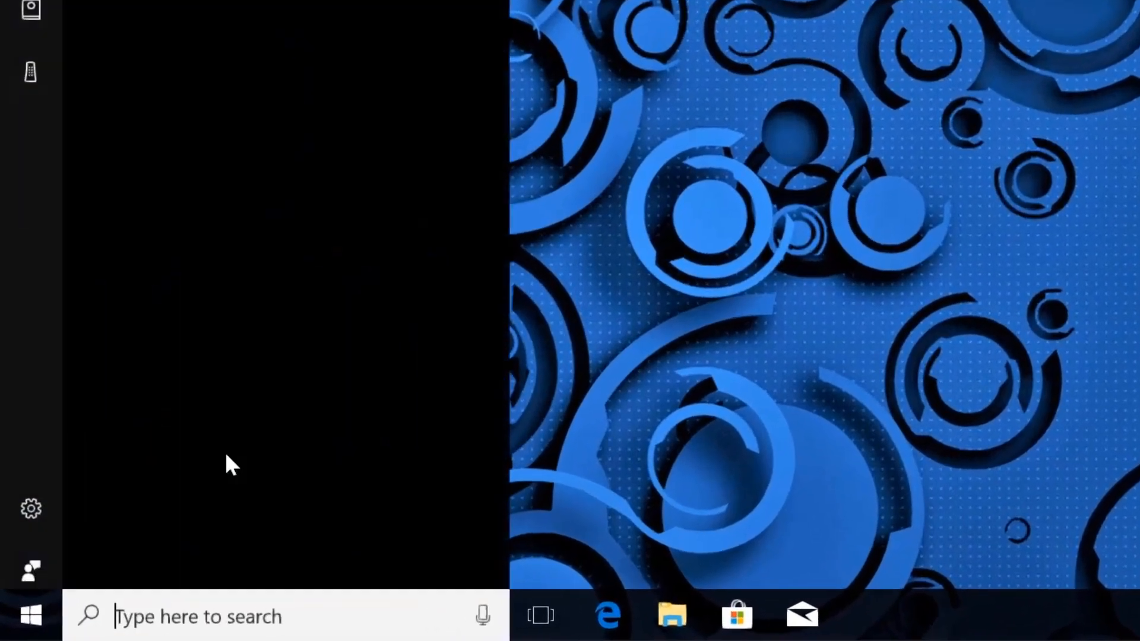
Launch cmd as administrator, approve UAC, and clear the screen with cls
type("cmd")
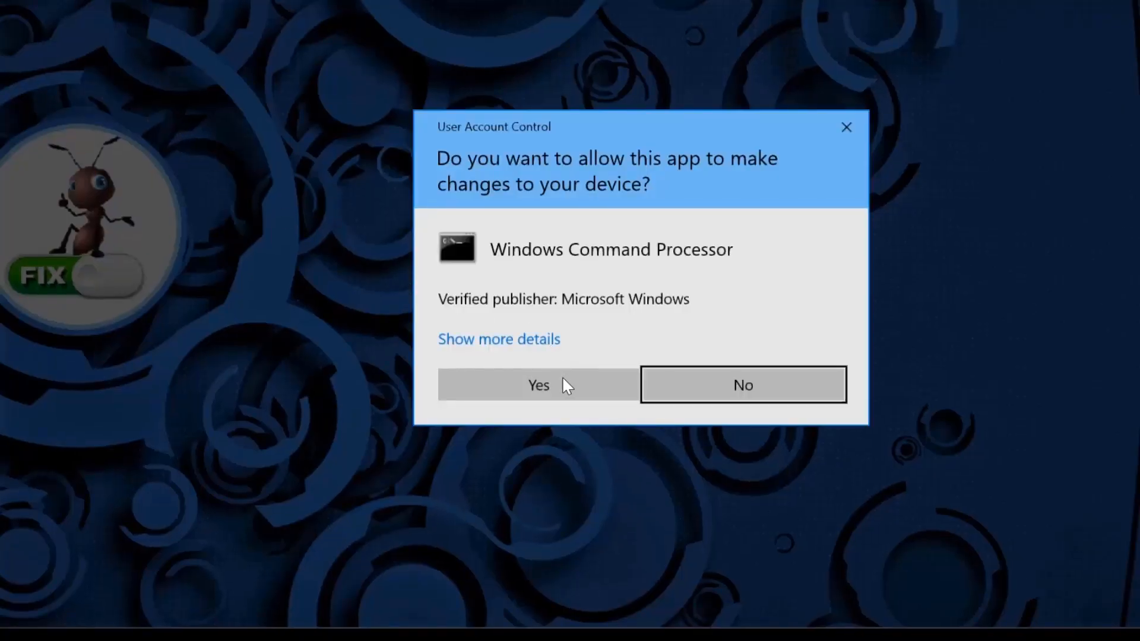
left_click(538, 385)
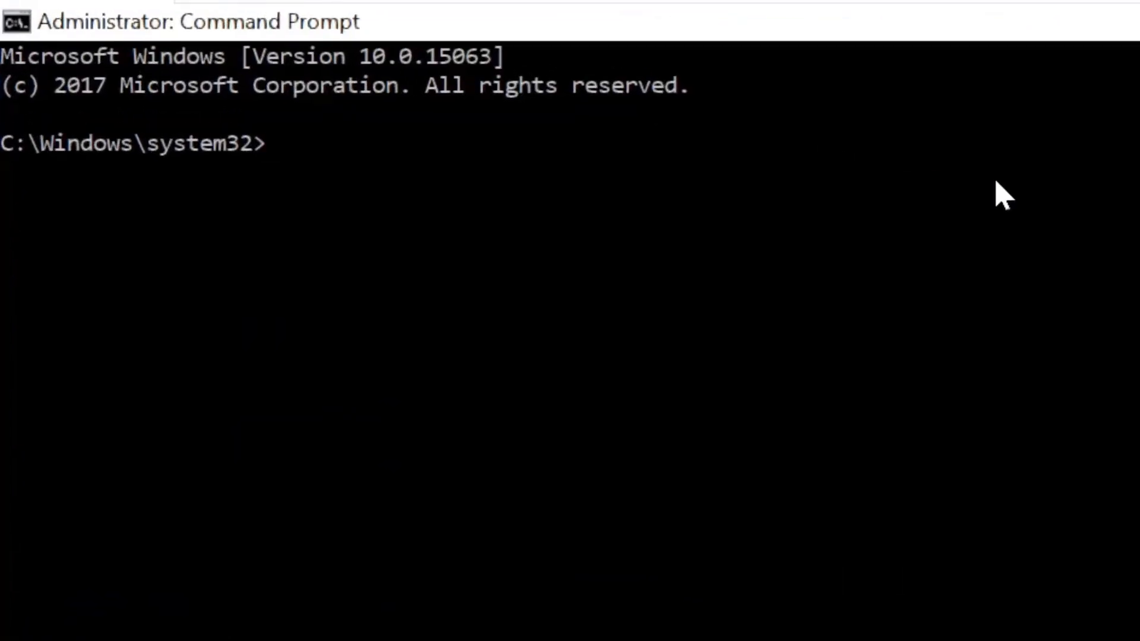
type("cls")
type("chrome")
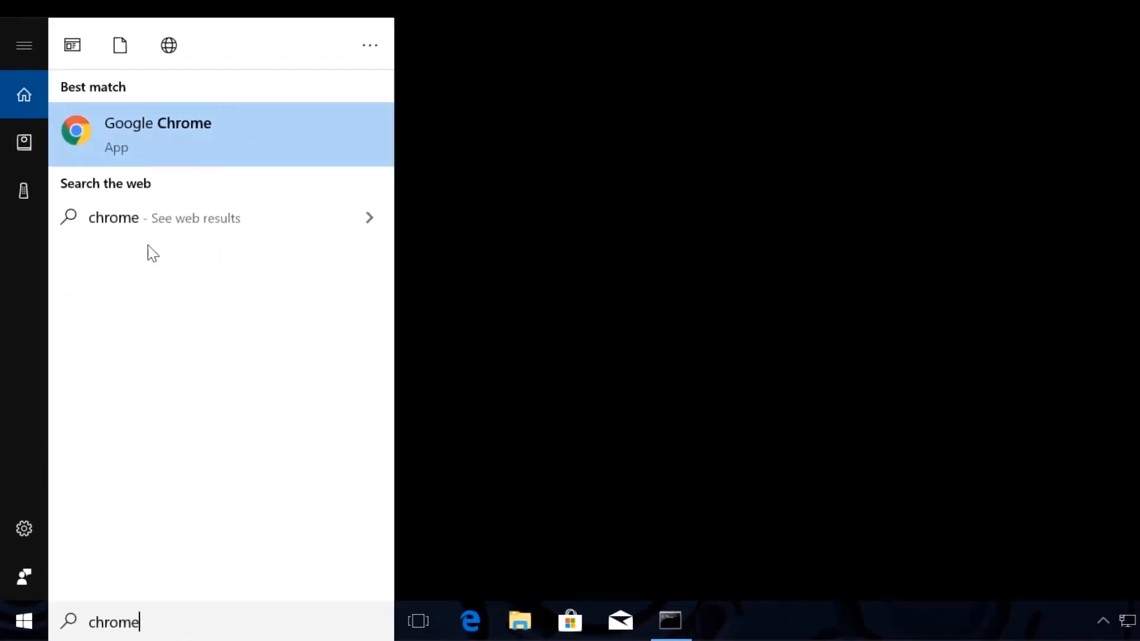
Launch Chrome and search AnimSearch for 'hows.tech windows commands'
left_click(157, 133)
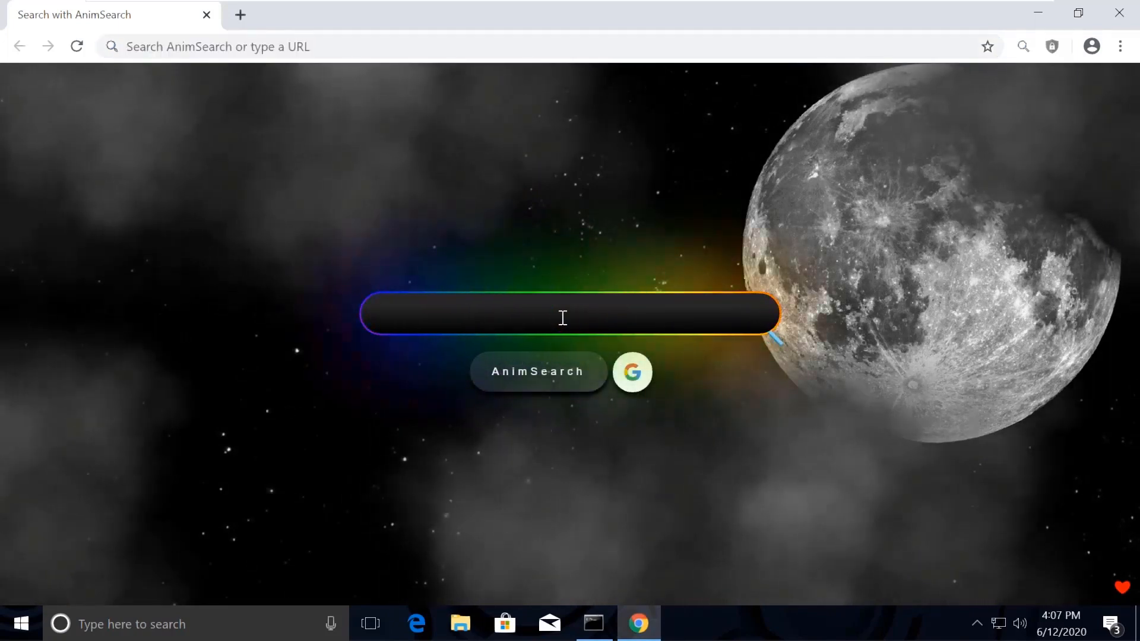
type("h")
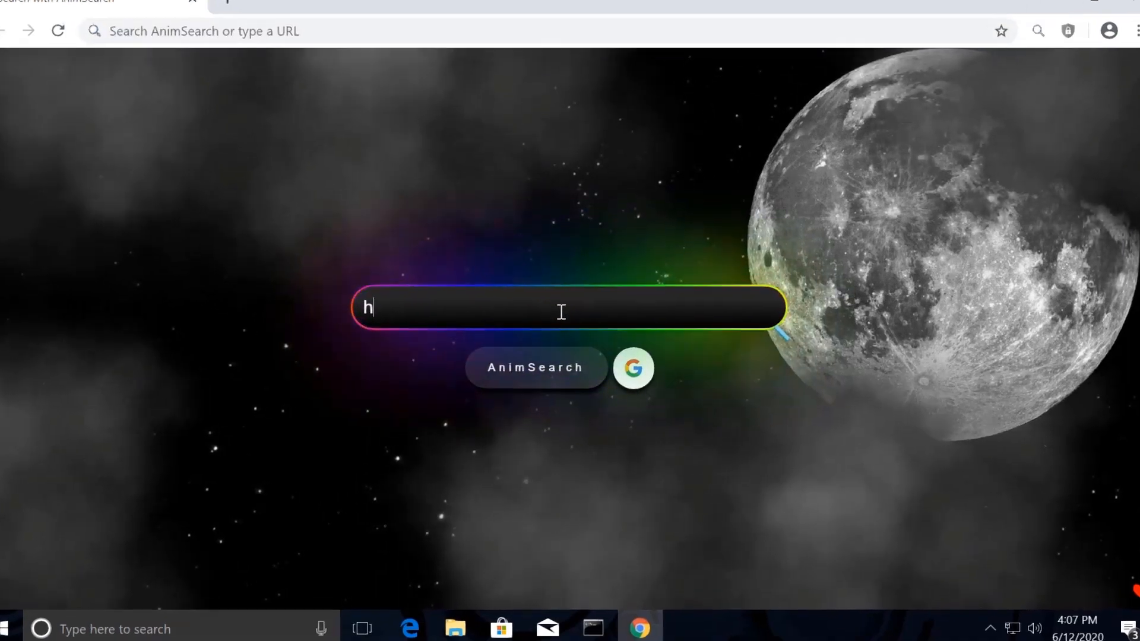
type("ows.tech")
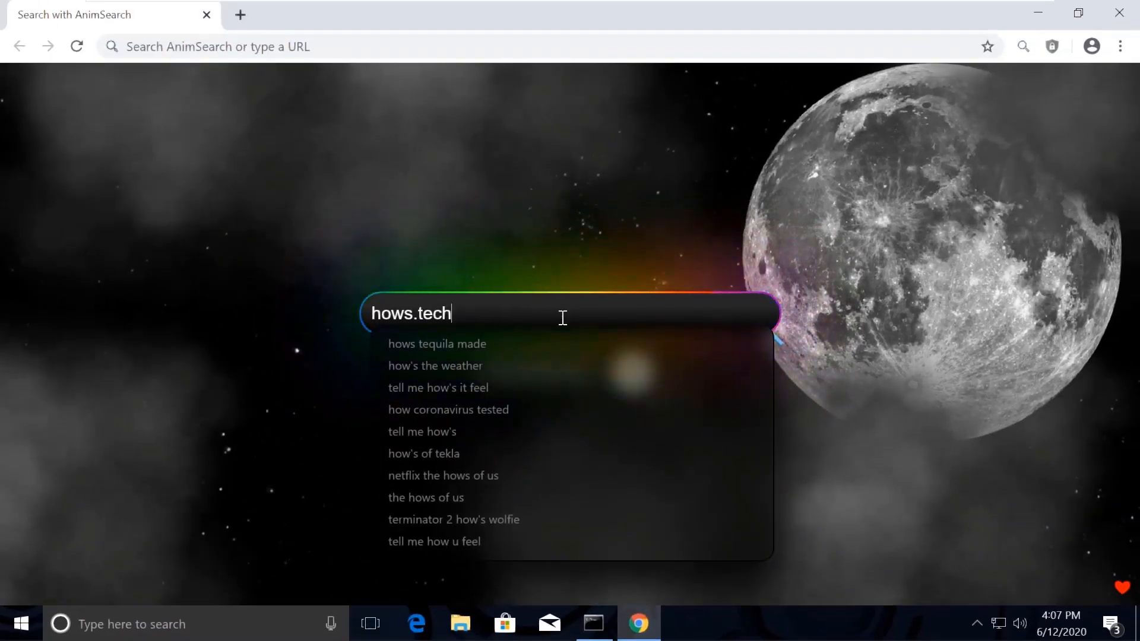
type("windows comm")
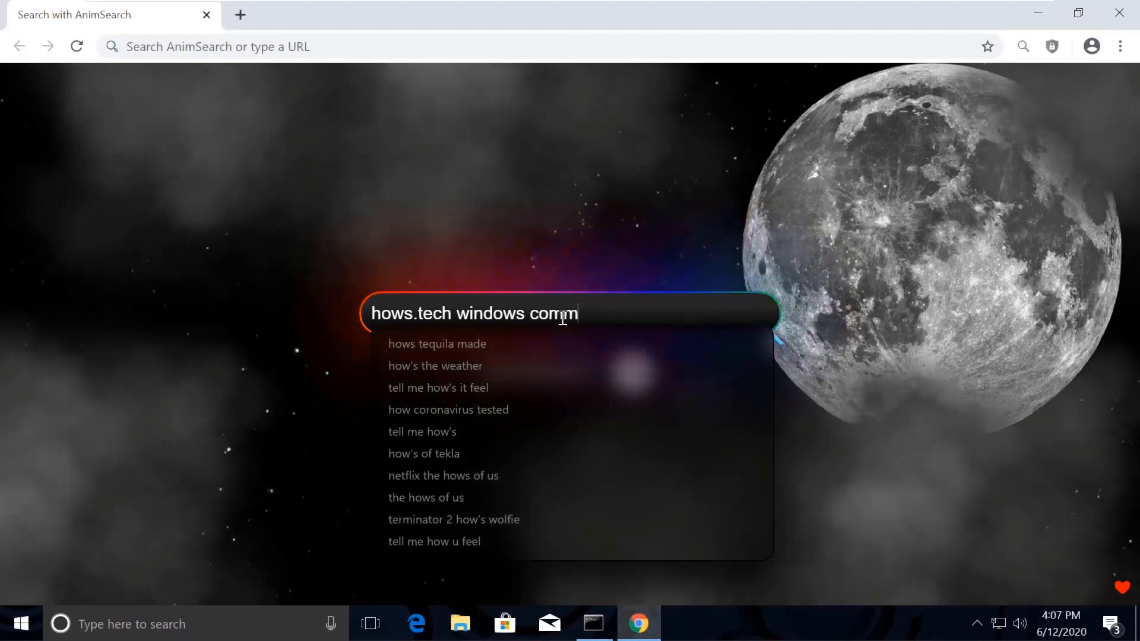
type("ands")
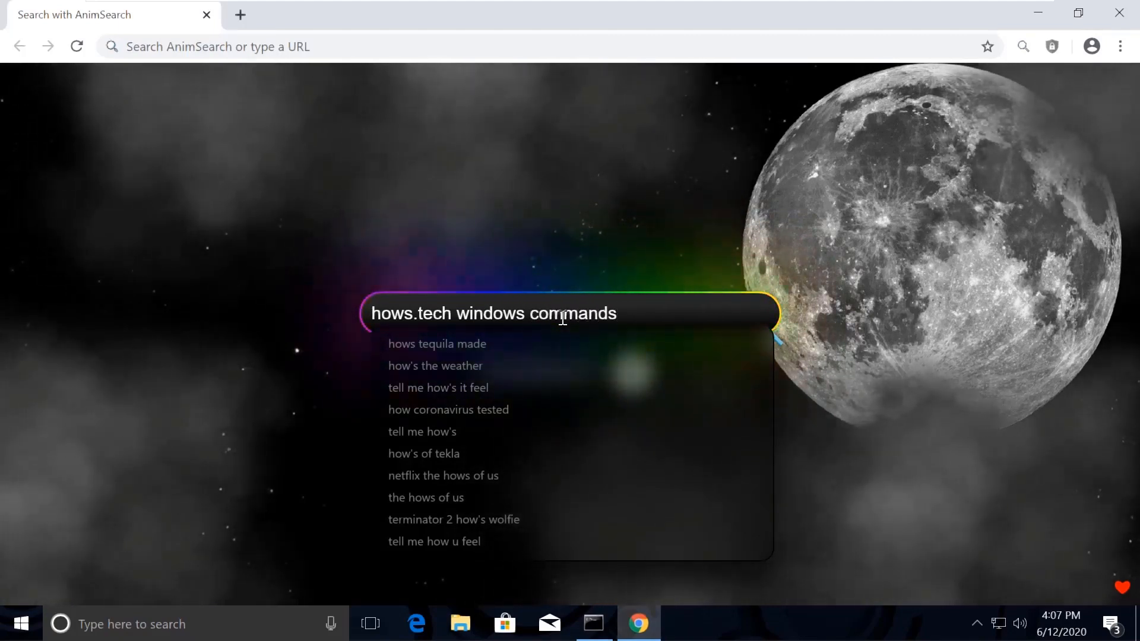
type("+")
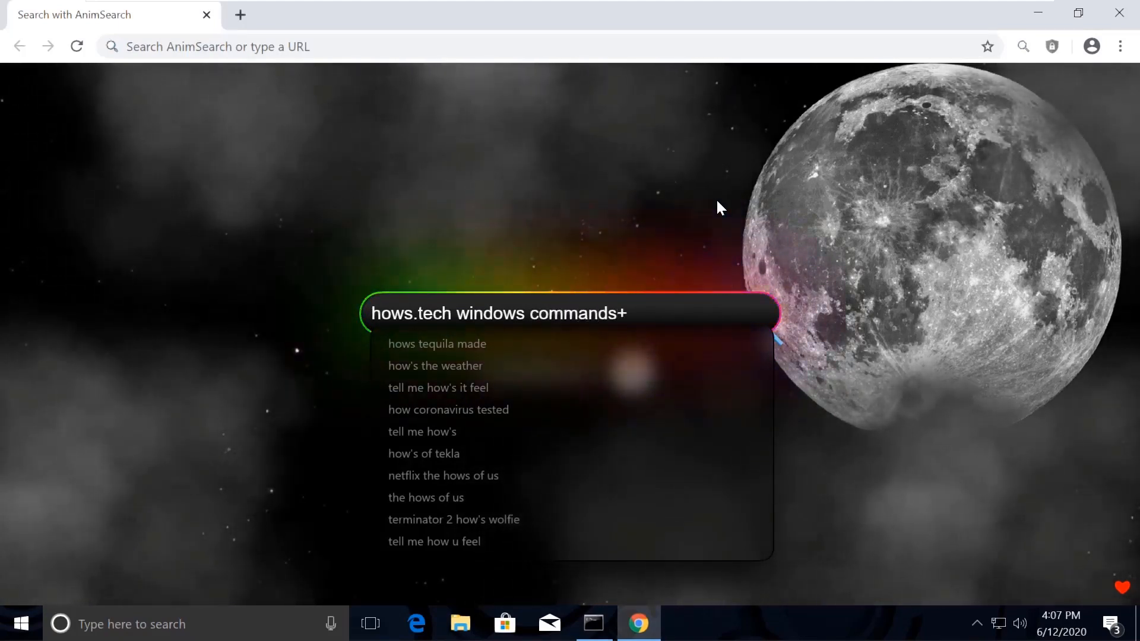
key("Backspace")
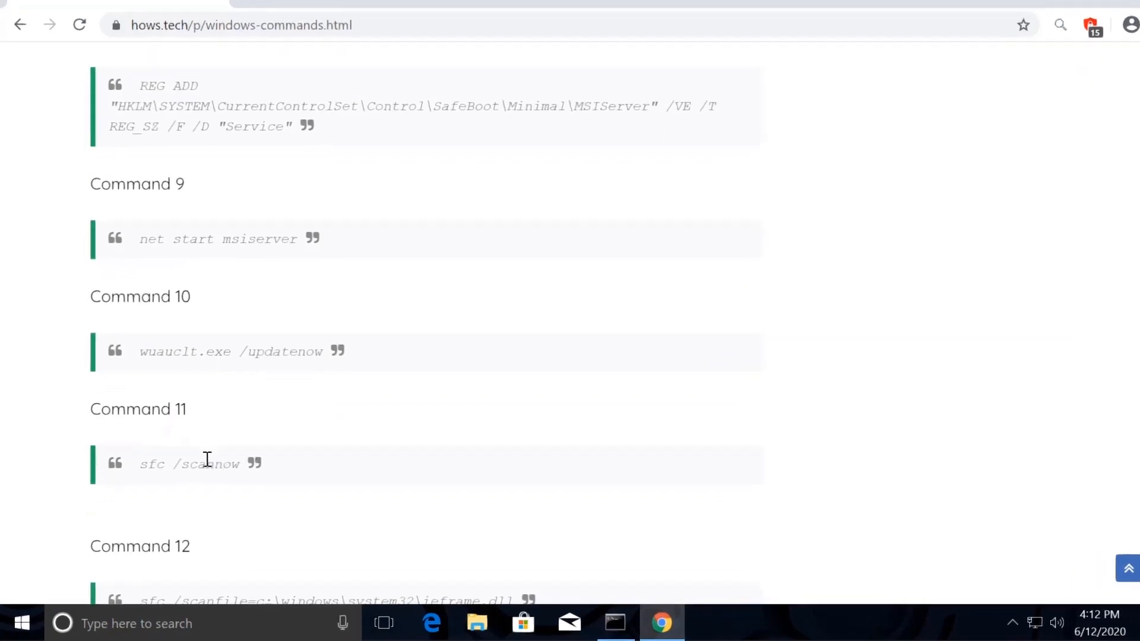
Copy Command 11 from the page and run sfc /scannow in the admin Command Prompt
right_click(208, 463)
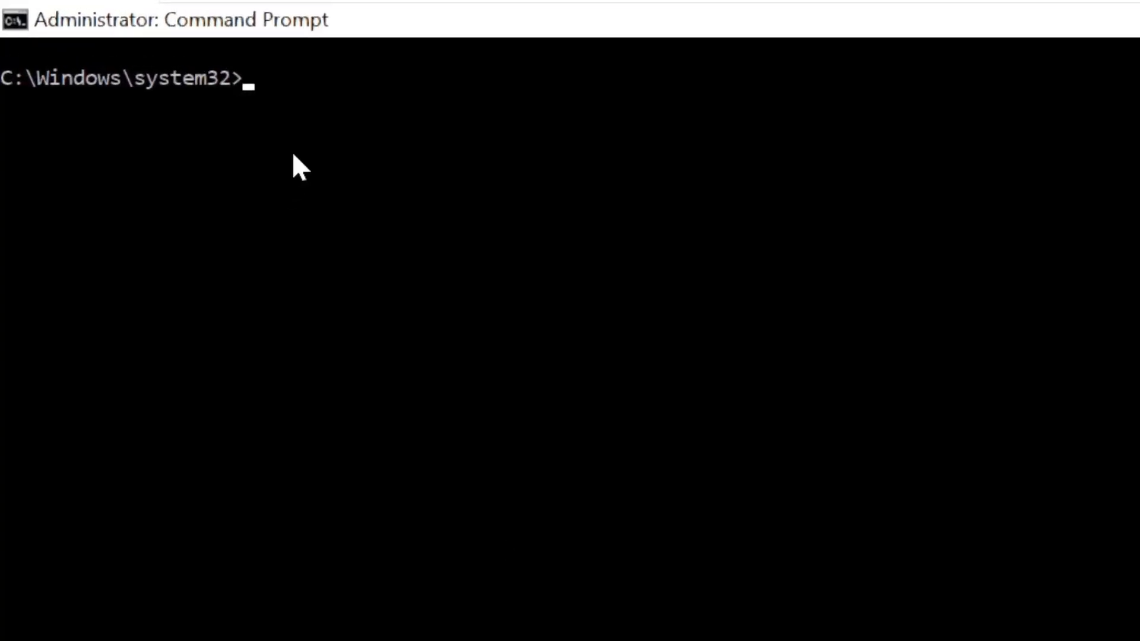
type("sfc /scannow")
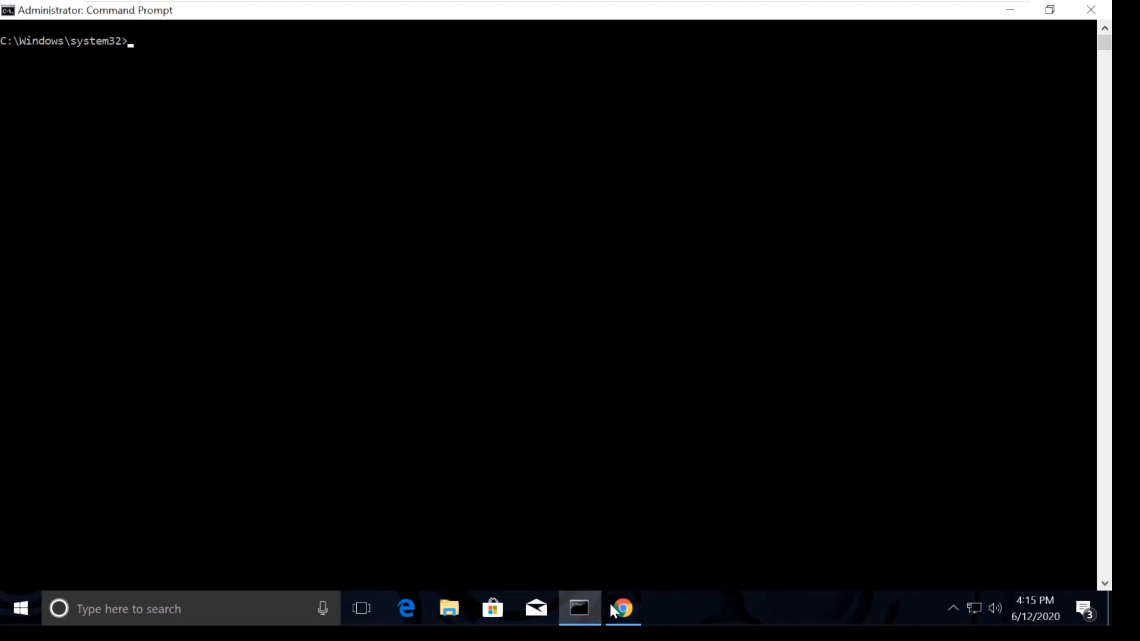
left_click(623, 608)
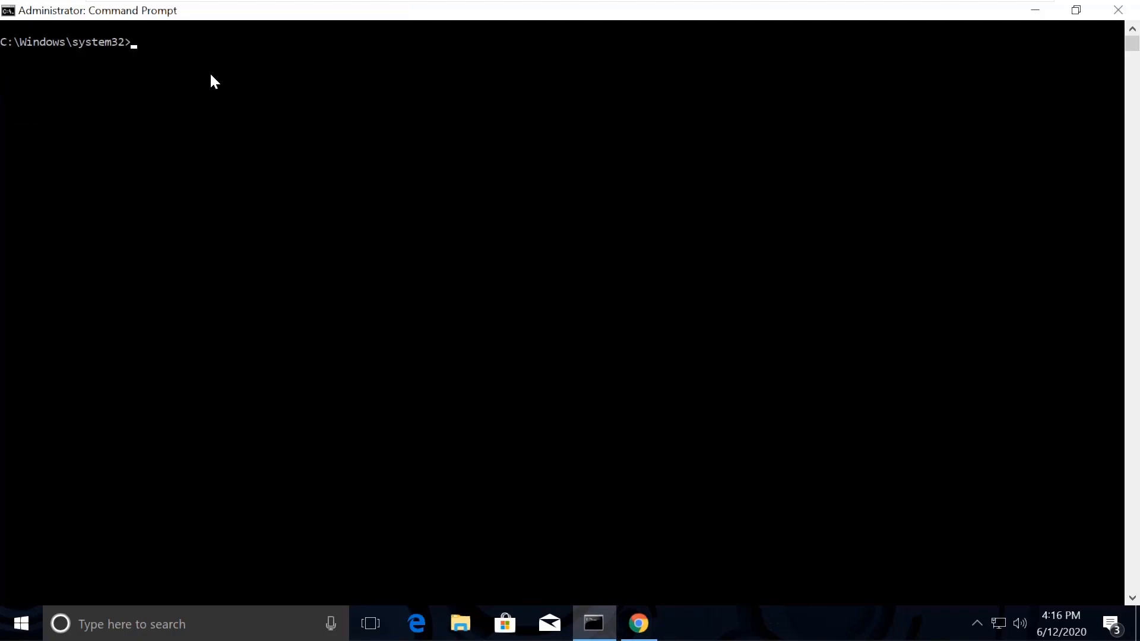
Copy the ieframe.dll verify command (Command 13) and paste it into Command Prompt
left_click(639, 622)
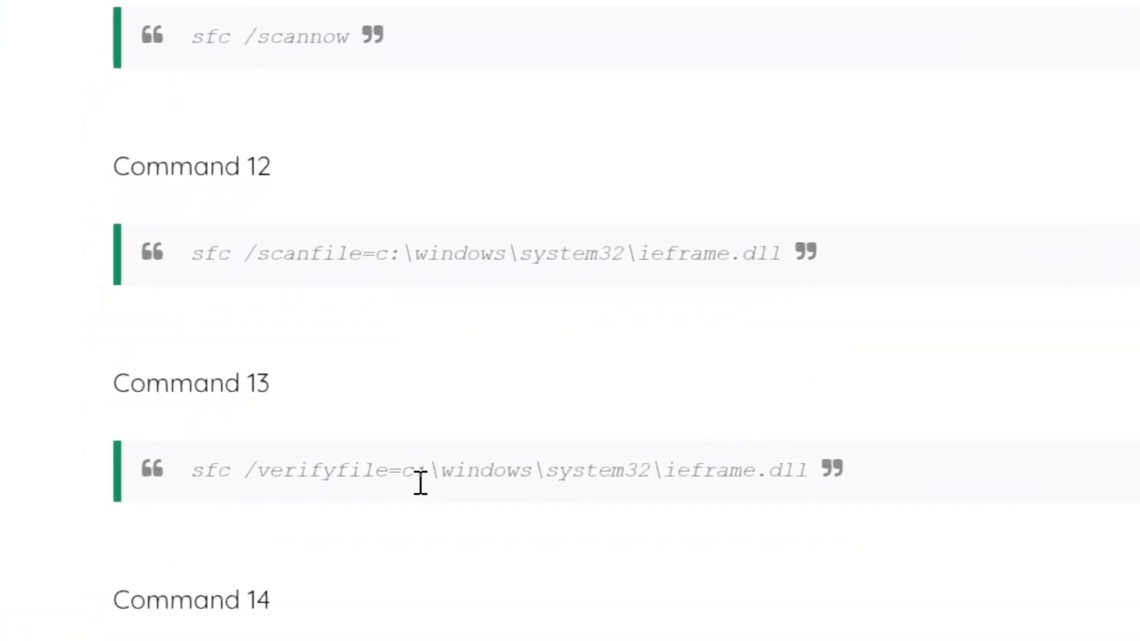
right_click(419, 484)
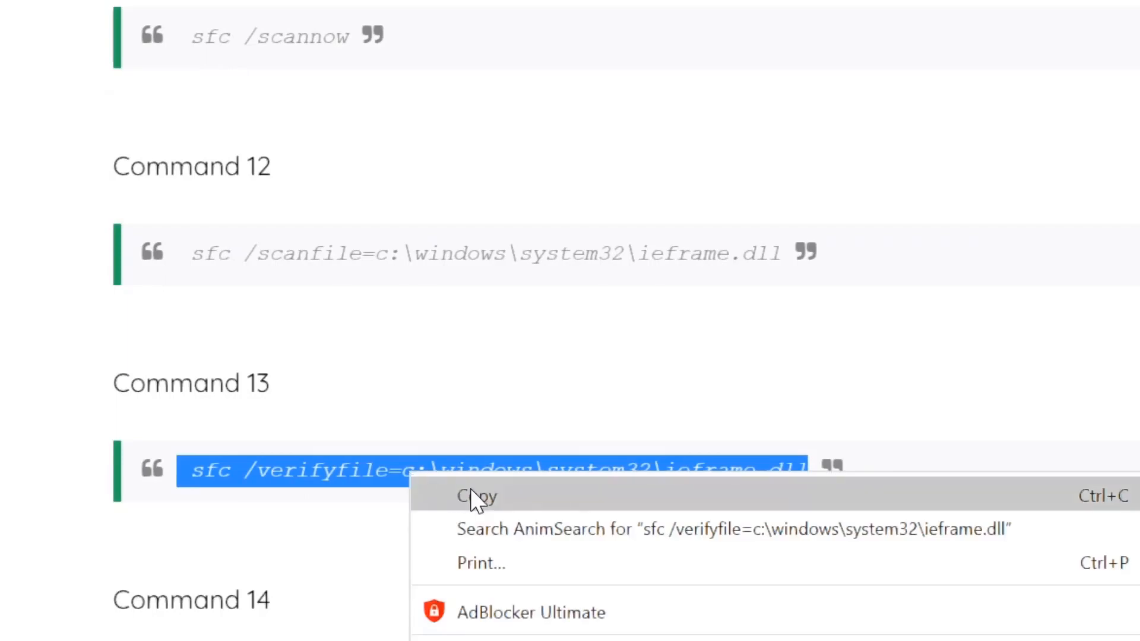
left_click(476, 496)
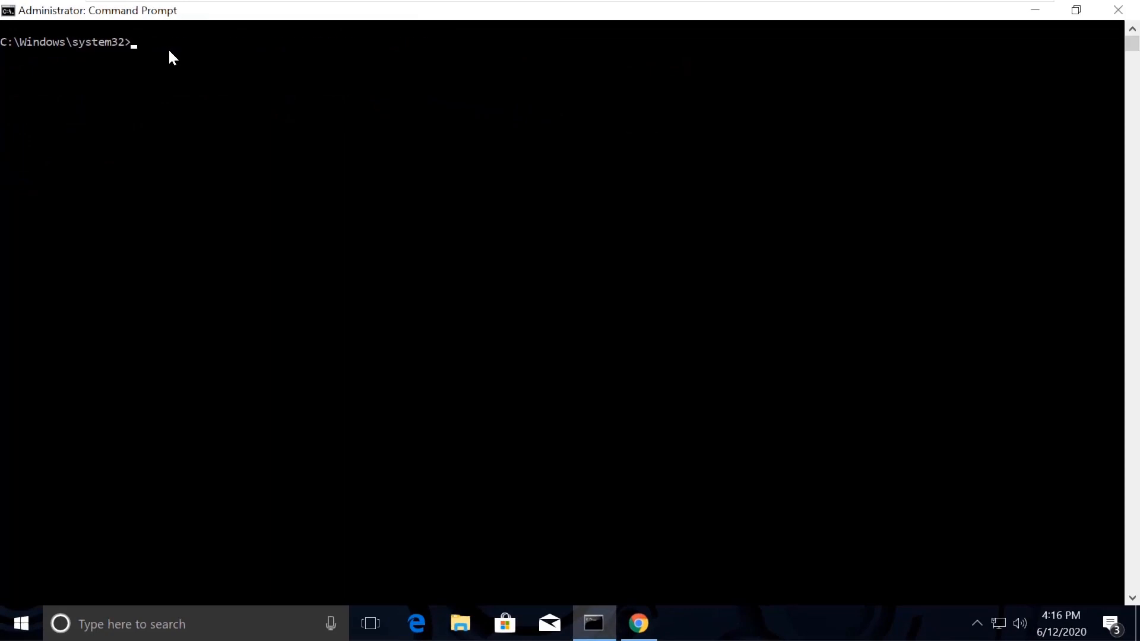
left_click(639, 622)
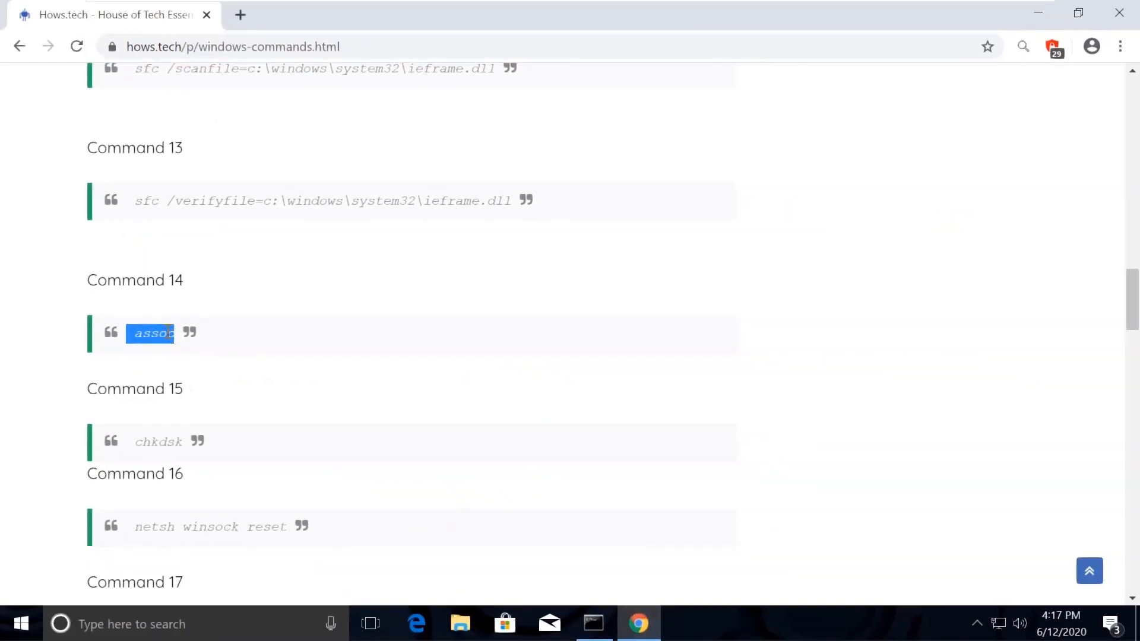
Run assoc to list file type associations, then return to the commands page
left_click(594, 623)
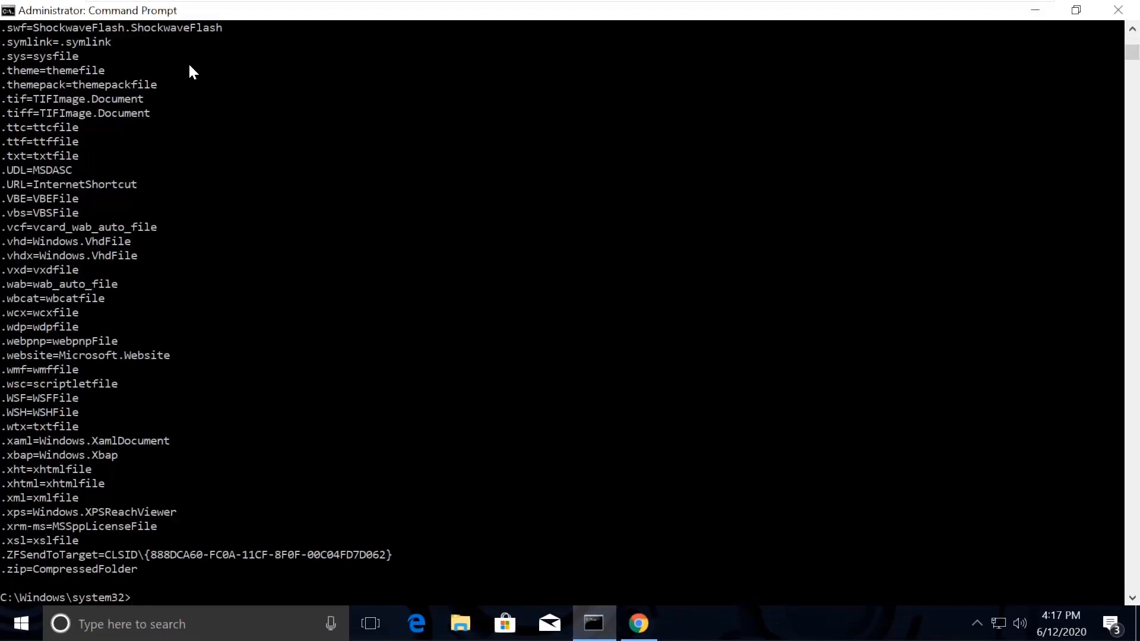
left_click(639, 622)
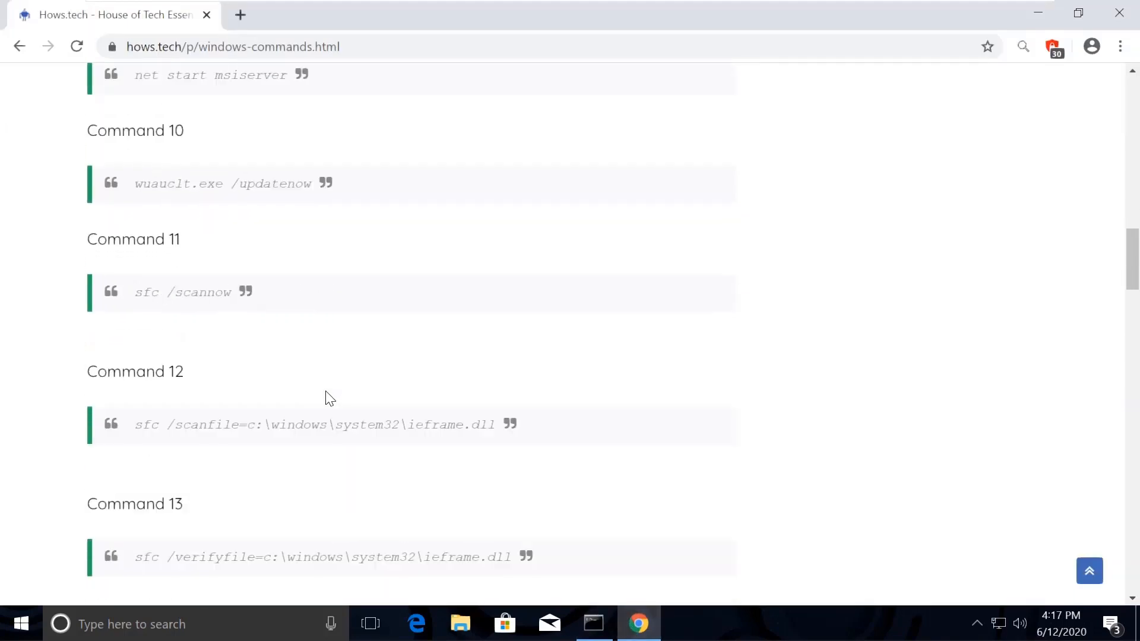